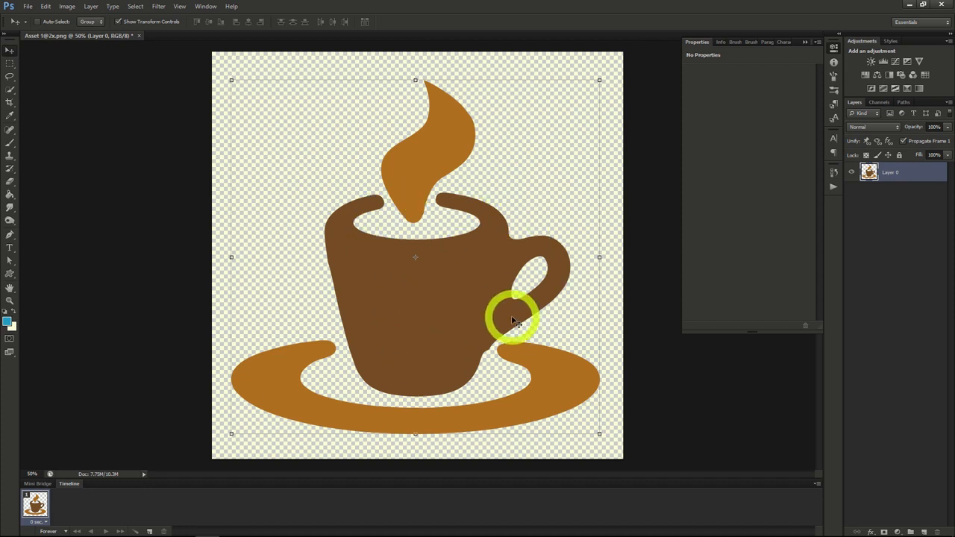
pyautogui.moveTo(117, 8)
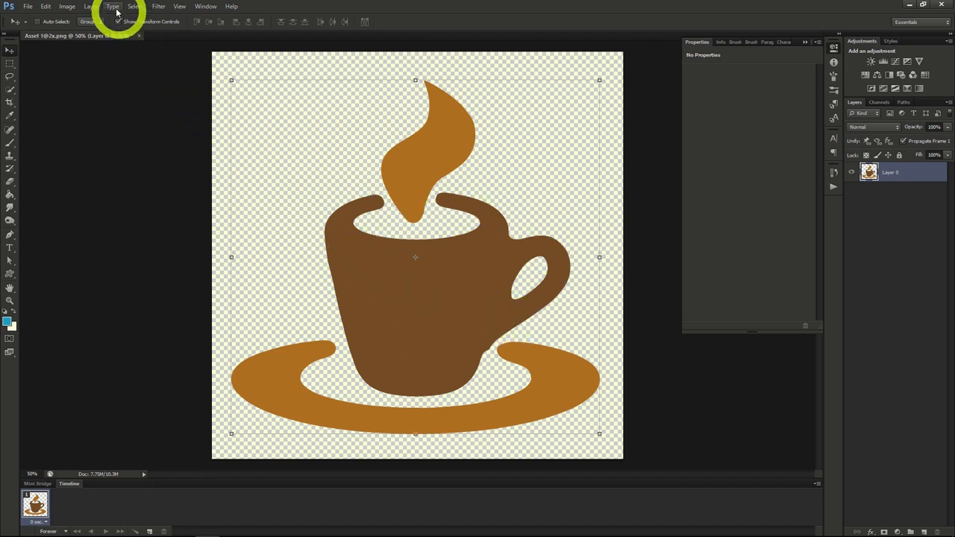
# Start a new Brightness/Contrast adjustment layer from the Layer menu's New Adjustment Layer submenu
pyautogui.click(67, 7)
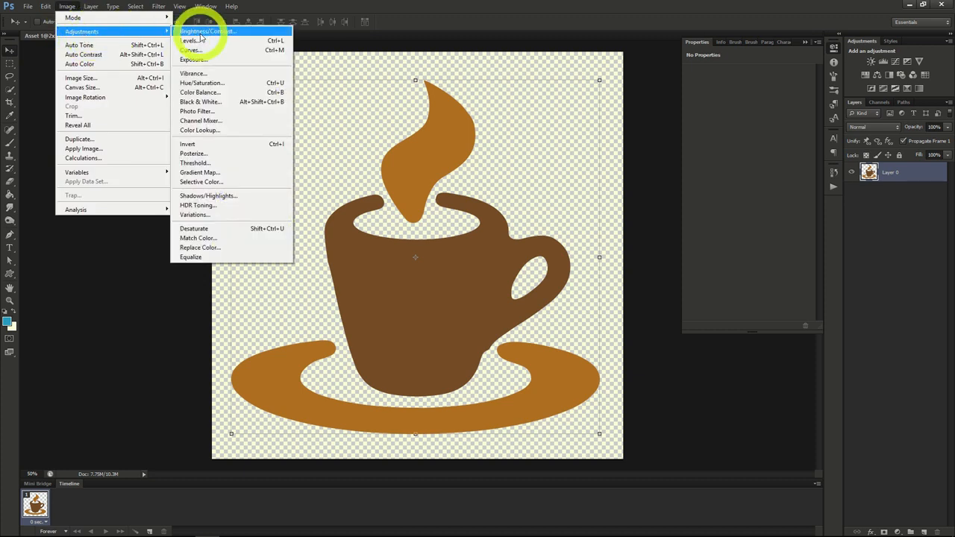
pyautogui.click(91, 7)
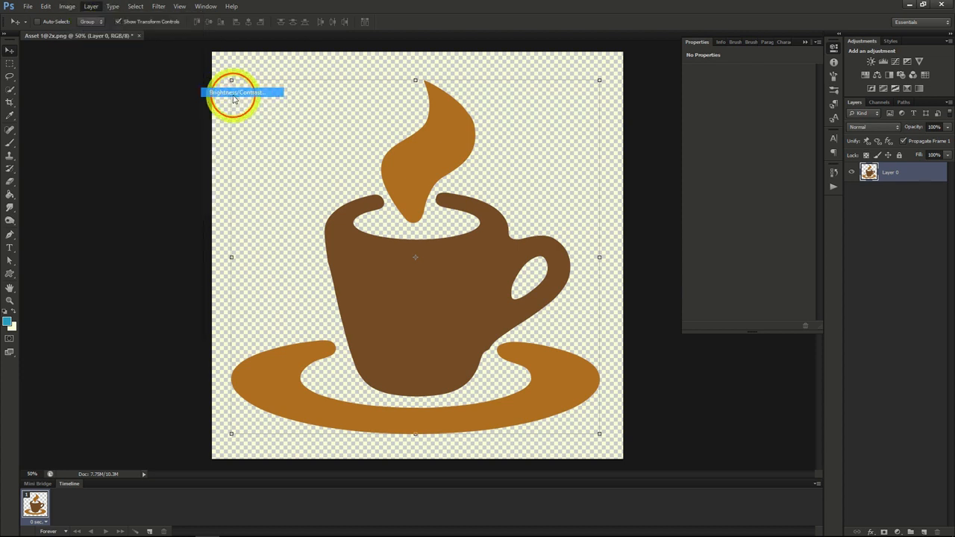
pyautogui.click(243, 92)
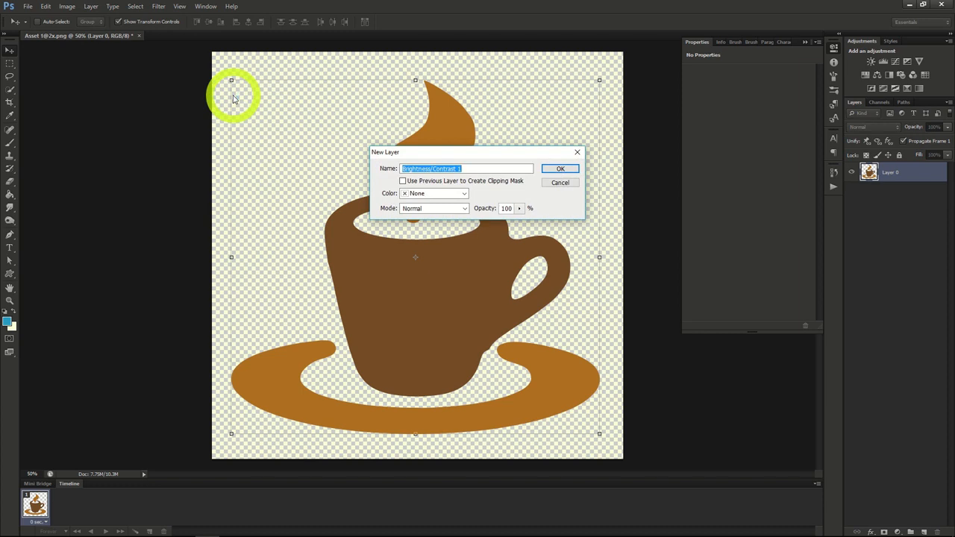
pyautogui.moveTo(425, 138)
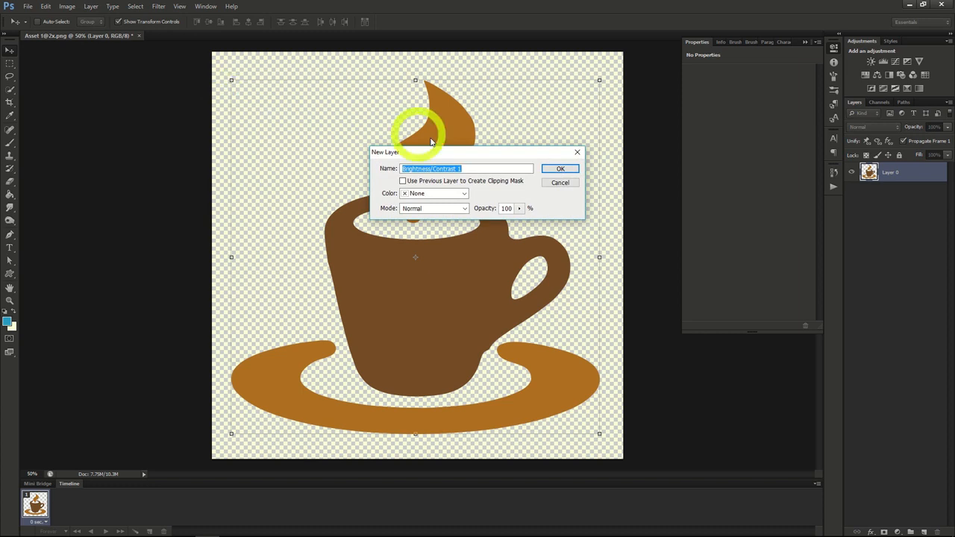
# Create the Brightness/Contrast layer and set Brightness to -61 and Contrast to 55
pyautogui.click(561, 168)
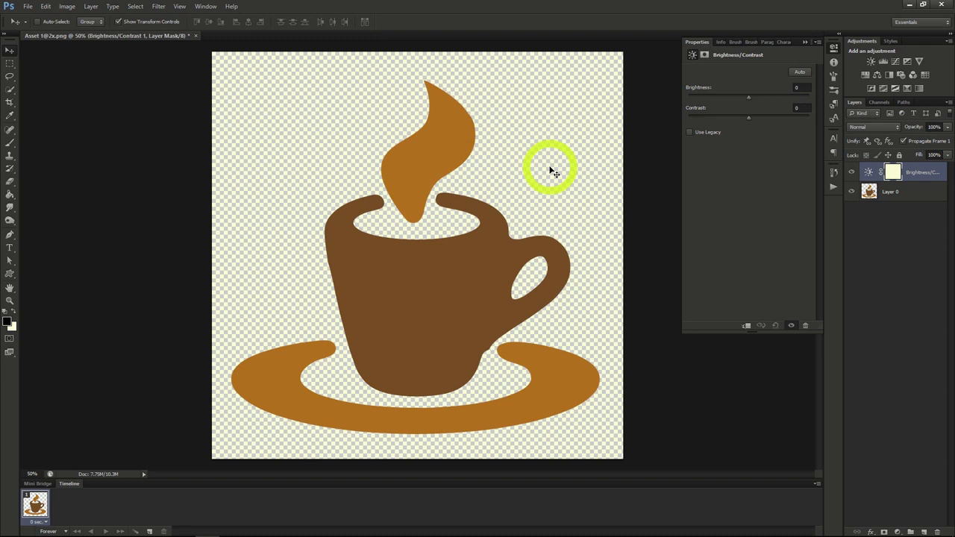
pyautogui.moveTo(747, 99)
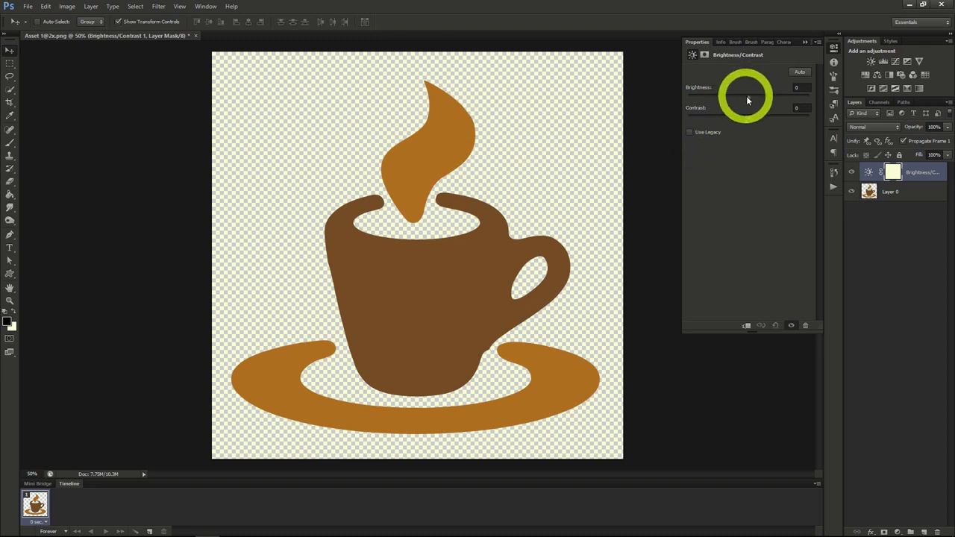
pyautogui.moveTo(747, 119)
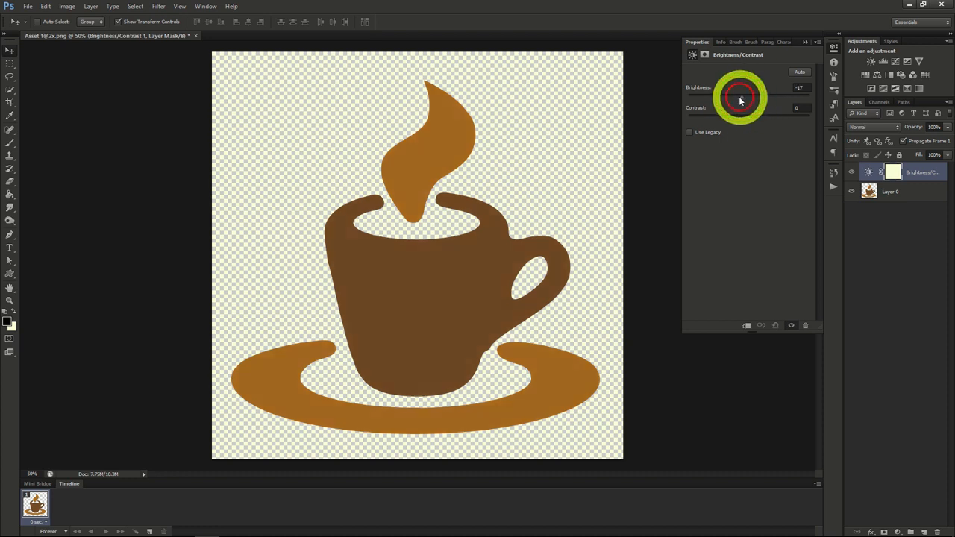
pyautogui.moveTo(740, 97); pyautogui.dragTo(722, 97)
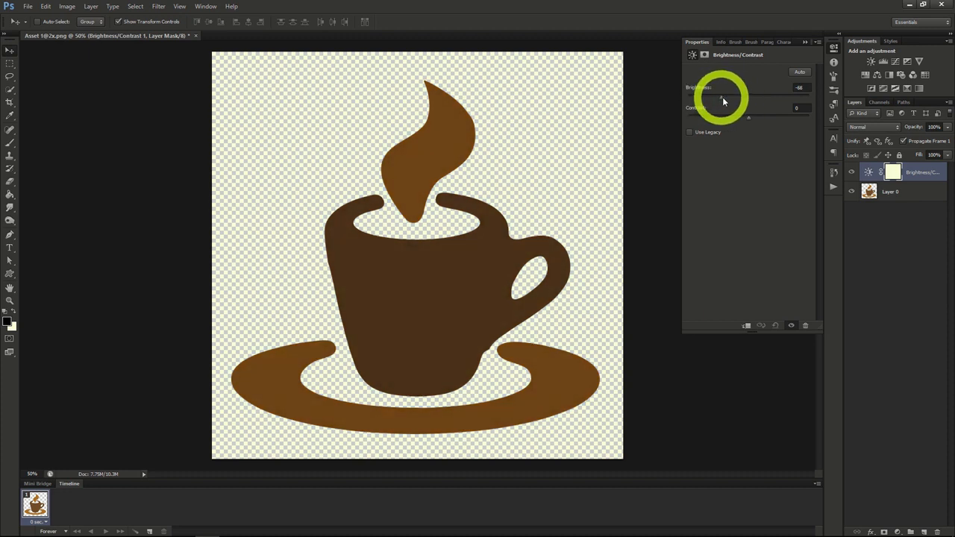
pyautogui.moveTo(722, 98); pyautogui.dragTo(775, 97)
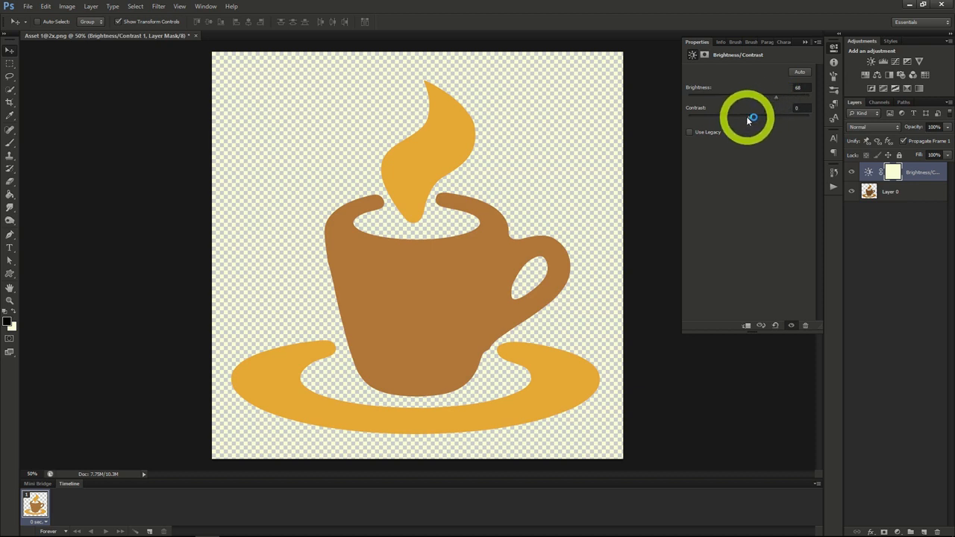
pyautogui.moveTo(776, 107); pyautogui.dragTo(716, 108)
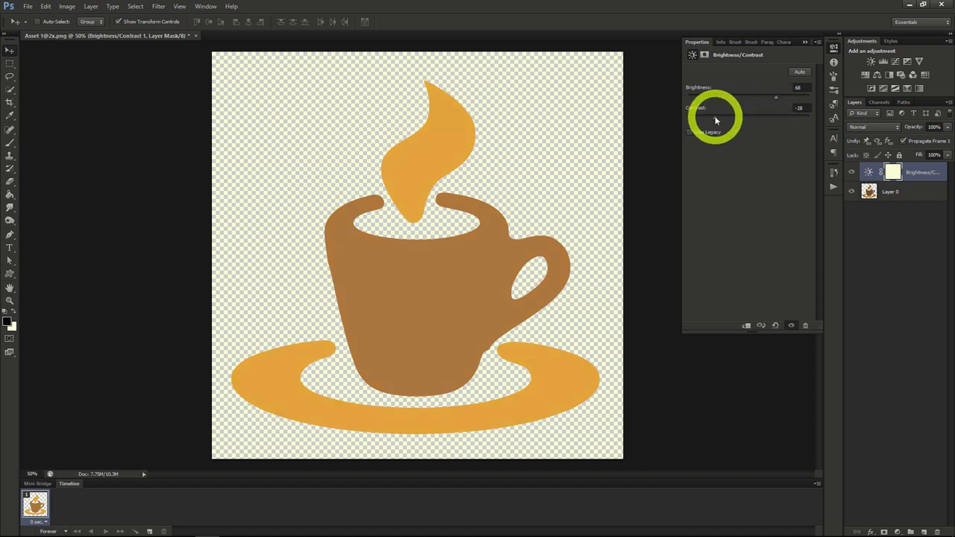
pyautogui.moveTo(719, 116); pyautogui.dragTo(776, 115)
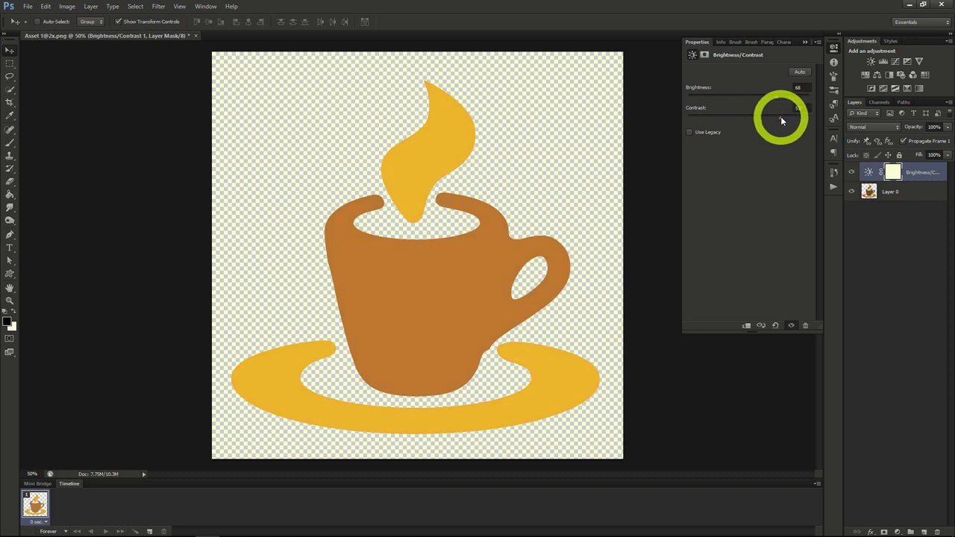
pyautogui.moveTo(783, 87); pyautogui.dragTo(746, 87)
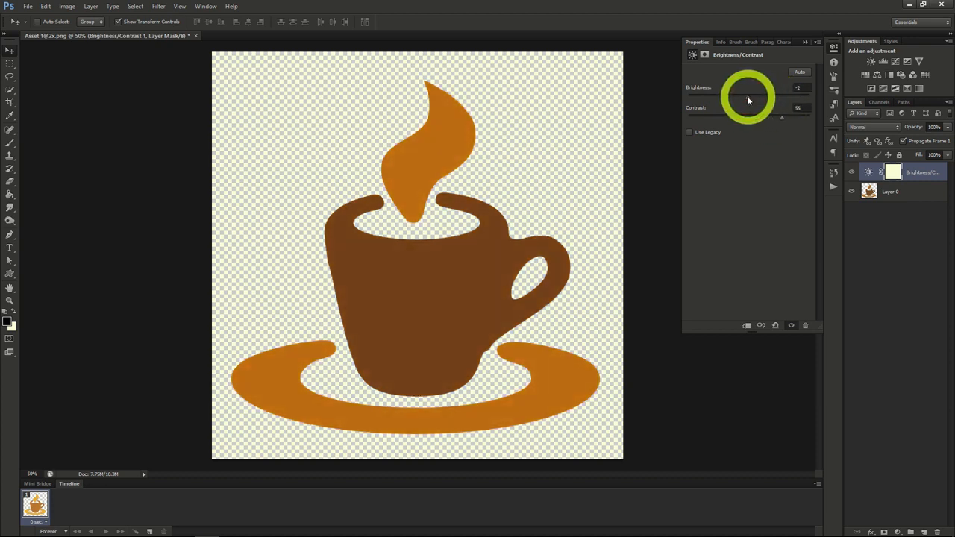
pyautogui.moveTo(748, 100); pyautogui.dragTo(735, 106)
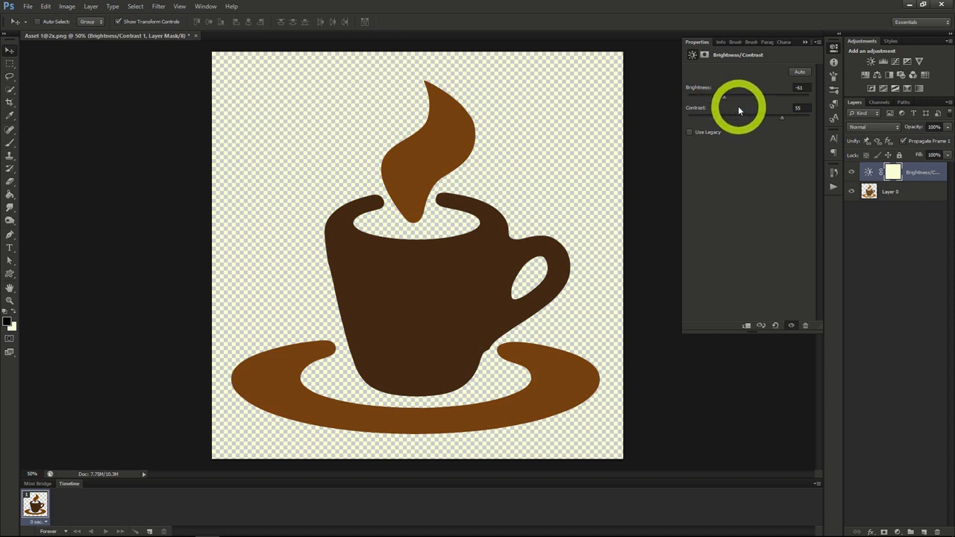
pyautogui.moveTo(392, 128)
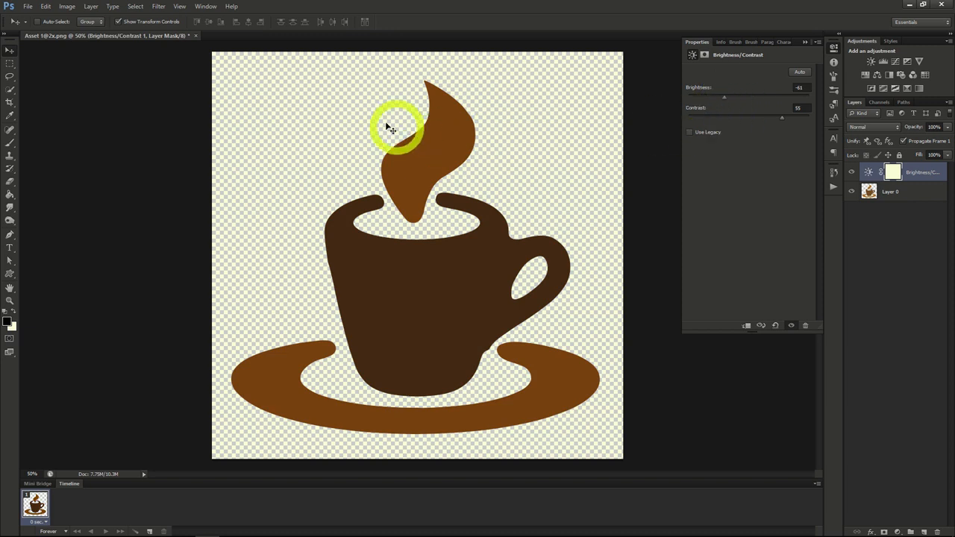
# Add an Exposure adjustment layer above the Brightness/Contrast layer
pyautogui.click(91, 7)
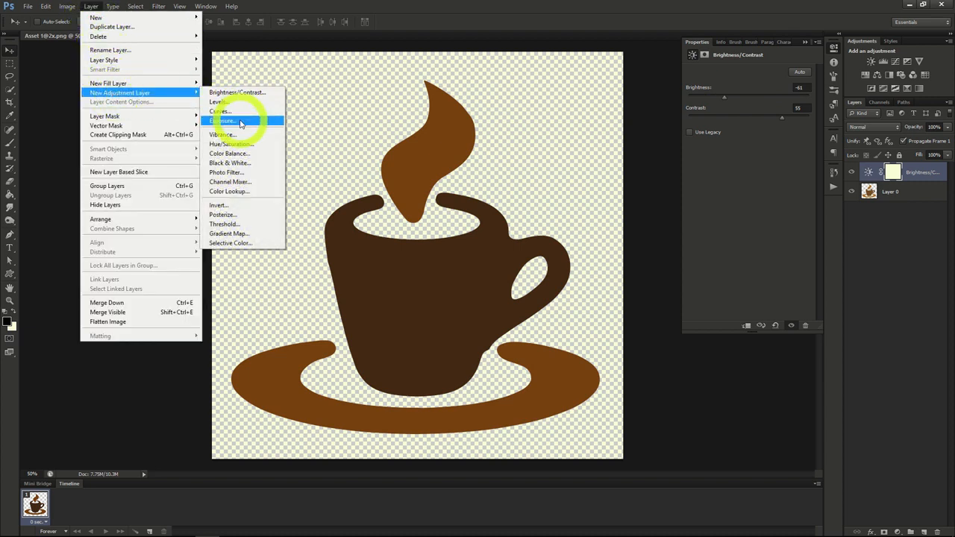
pyautogui.click(224, 121)
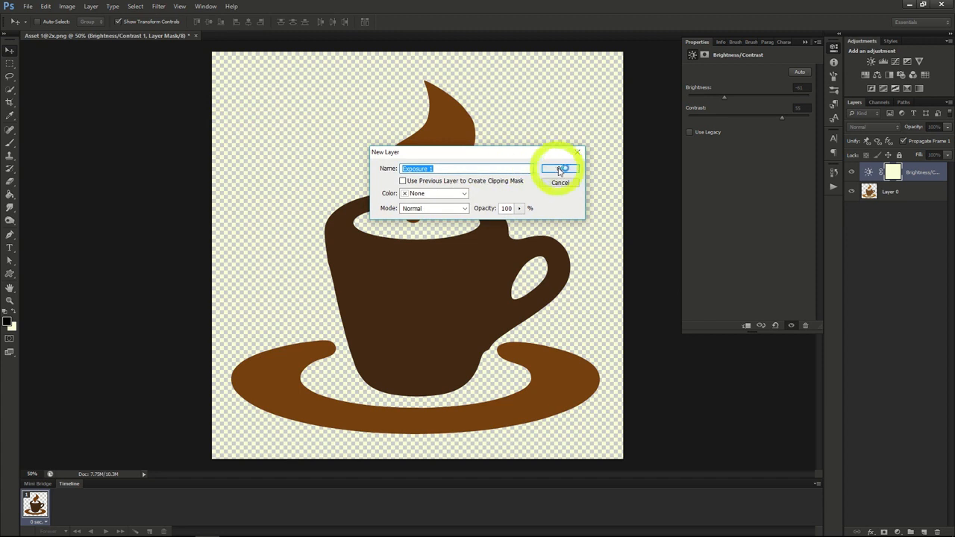
pyautogui.click(555, 167)
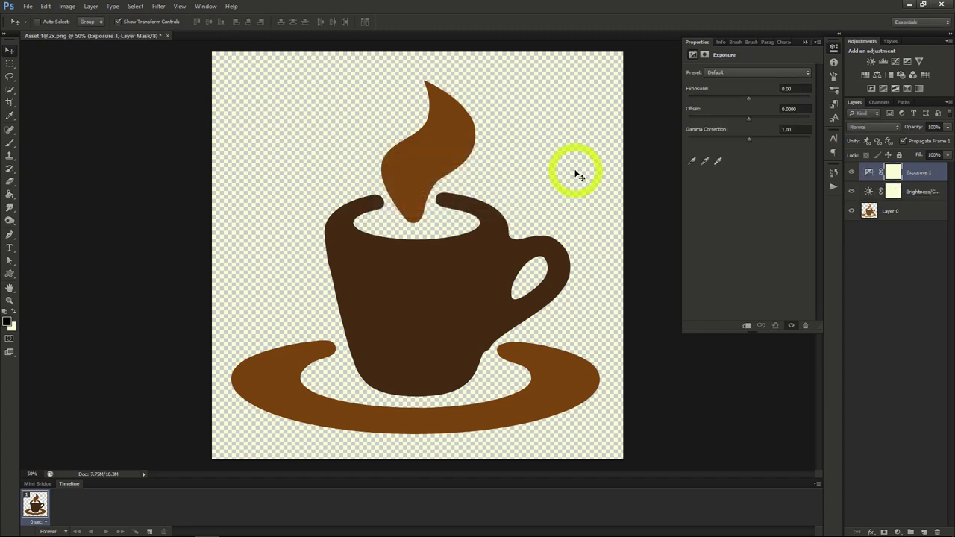
pyautogui.moveTo(660, 181)
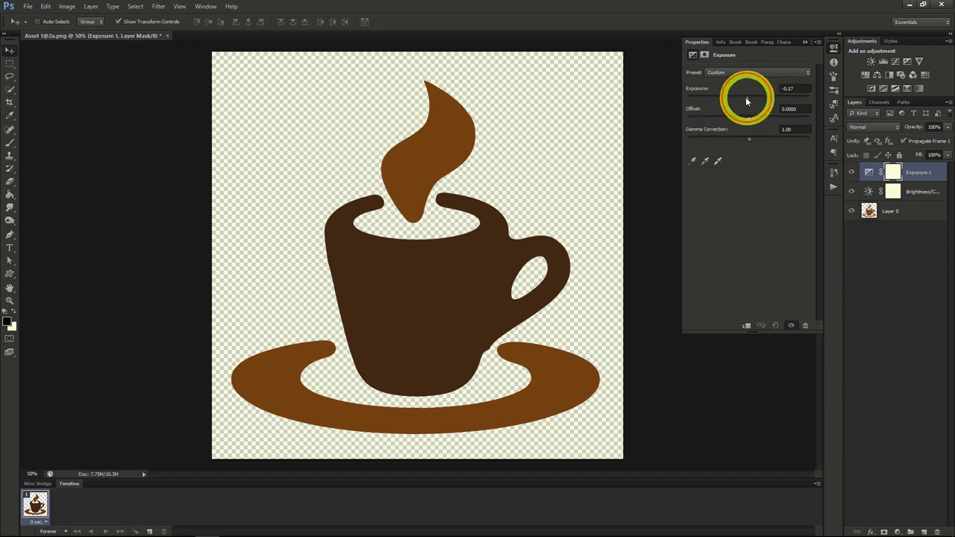
# Set Exposure to about +1.43, Offset -0.0952 and Gamma 1.05 for a maroon cup and orange saucer
pyautogui.moveTo(748, 97); pyautogui.dragTo(737, 98)
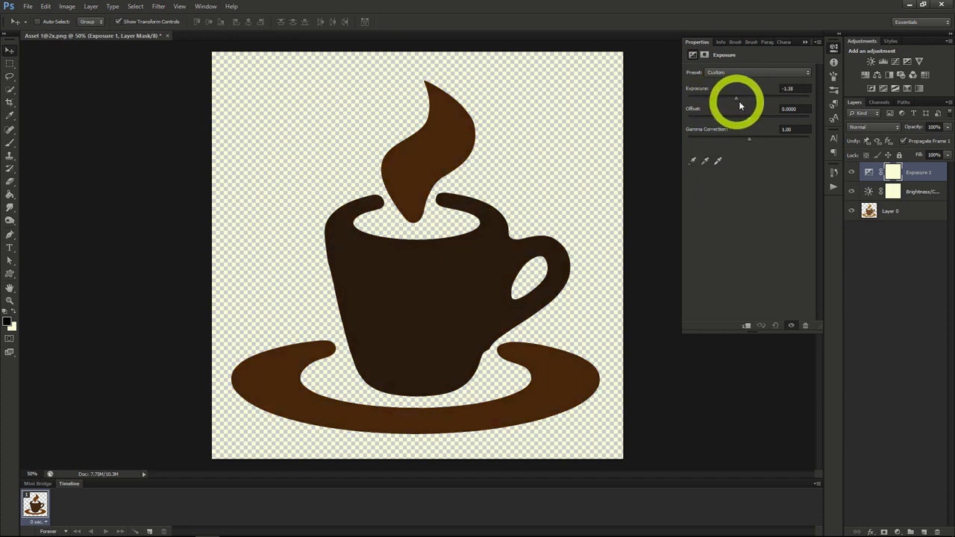
pyautogui.moveTo(737, 98); pyautogui.dragTo(793, 97)
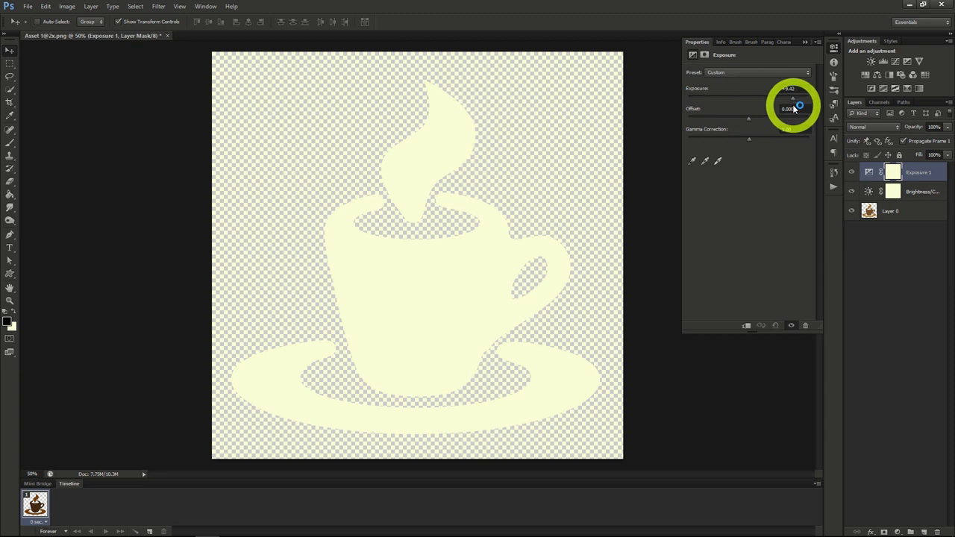
pyautogui.moveTo(800, 109); pyautogui.dragTo(758, 109)
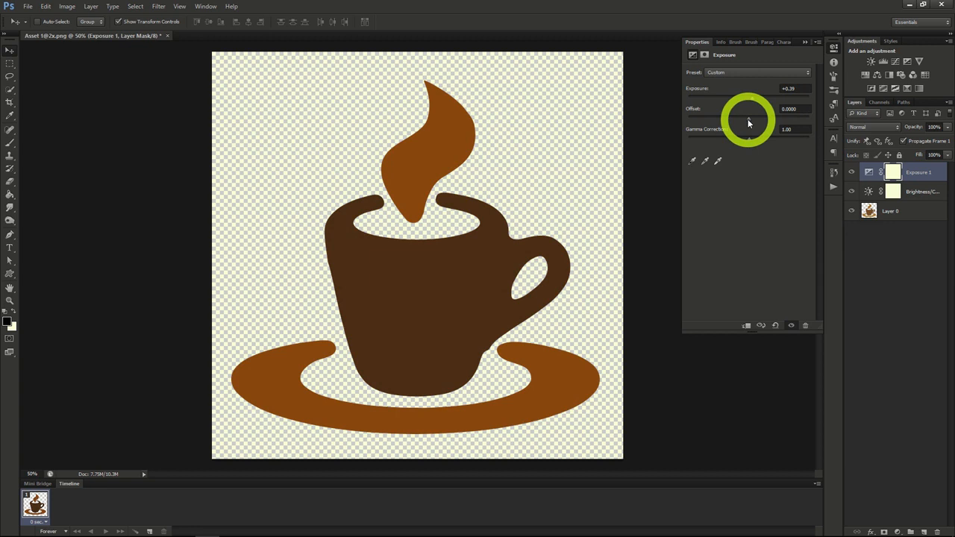
pyautogui.moveTo(750, 119); pyautogui.dragTo(712, 119)
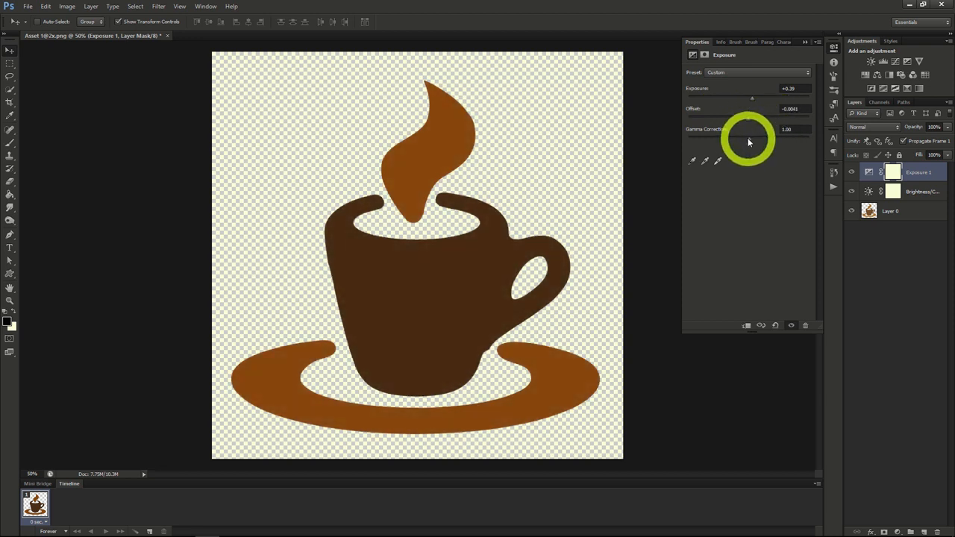
pyautogui.moveTo(752, 129); pyautogui.dragTo(722, 129)
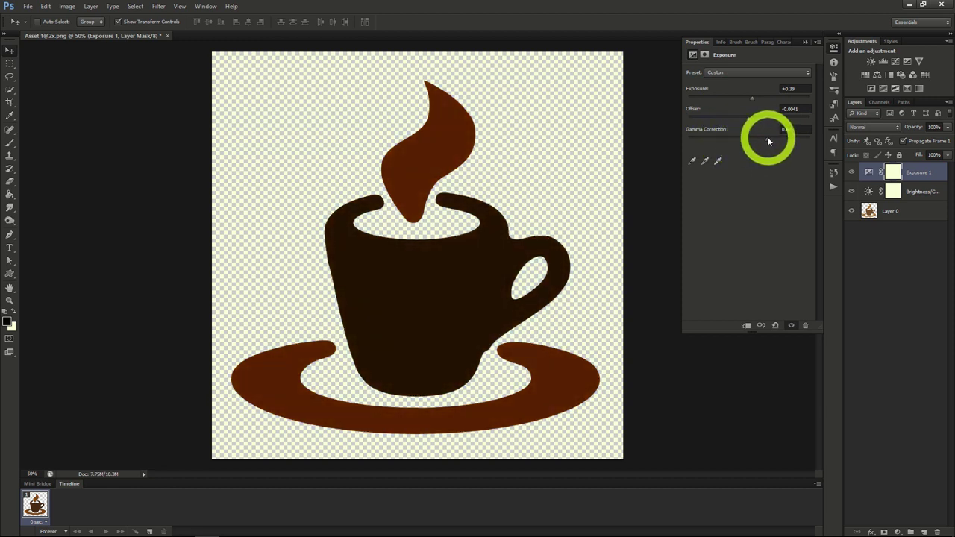
pyautogui.moveTo(769, 128); pyautogui.dragTo(751, 138)
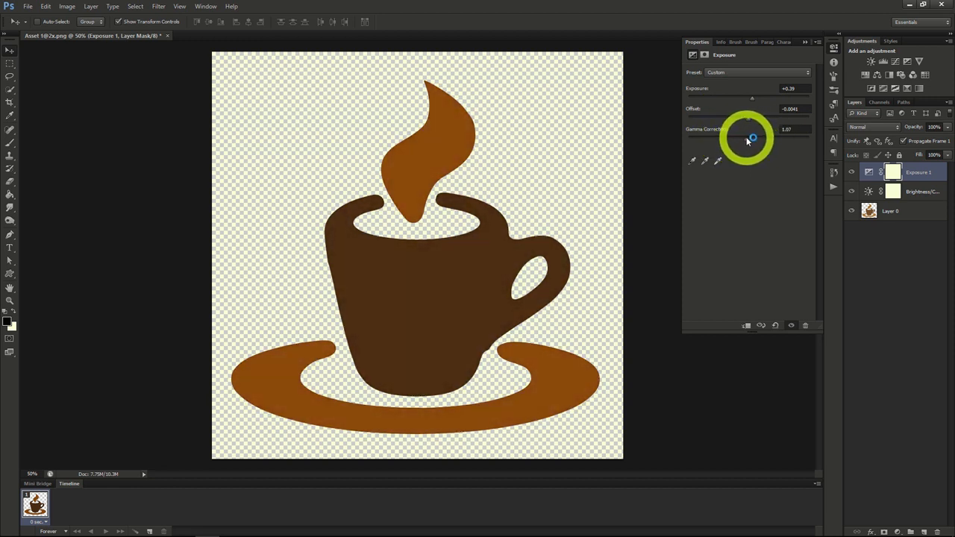
pyautogui.moveTo(752, 139); pyautogui.dragTo(722, 139)
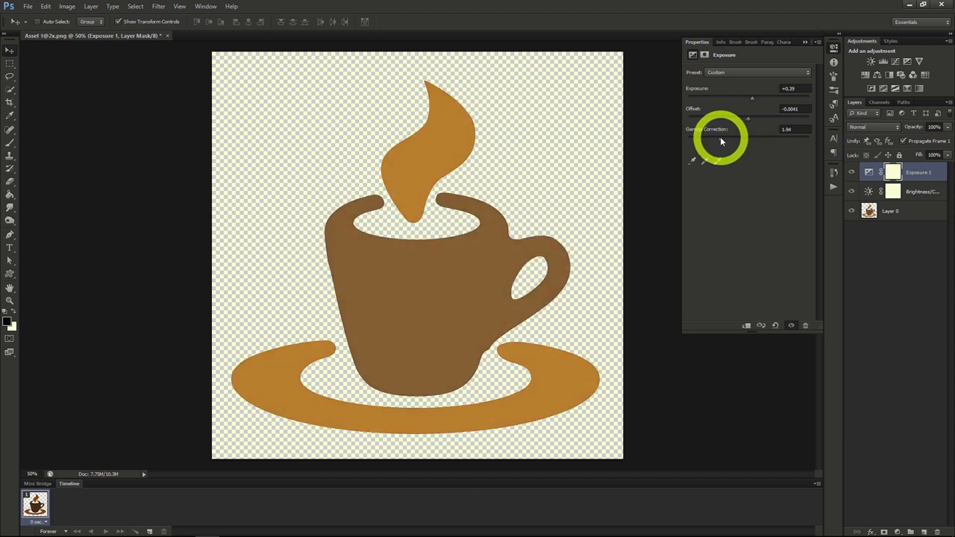
pyautogui.moveTo(720, 129); pyautogui.dragTo(761, 141)
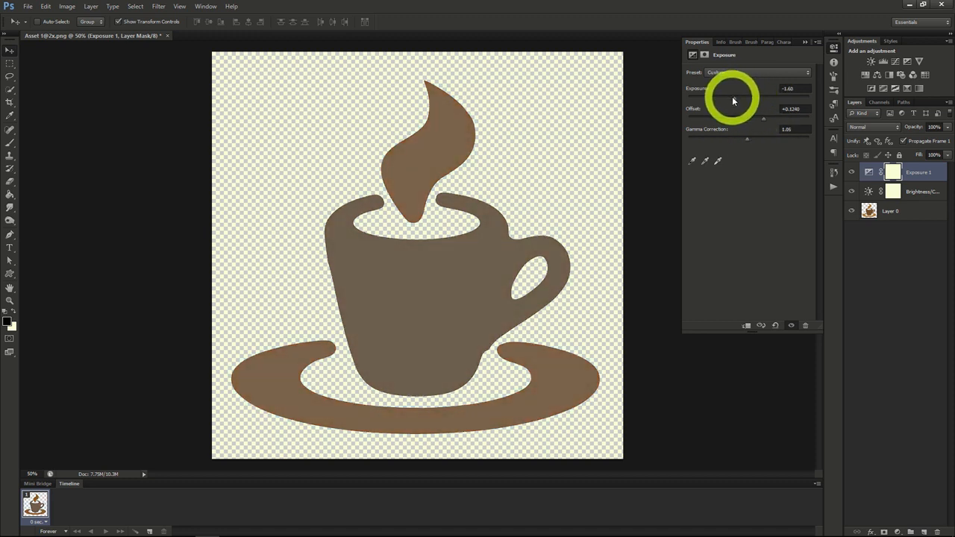
pyautogui.moveTo(746, 88); pyautogui.dragTo(791, 88)
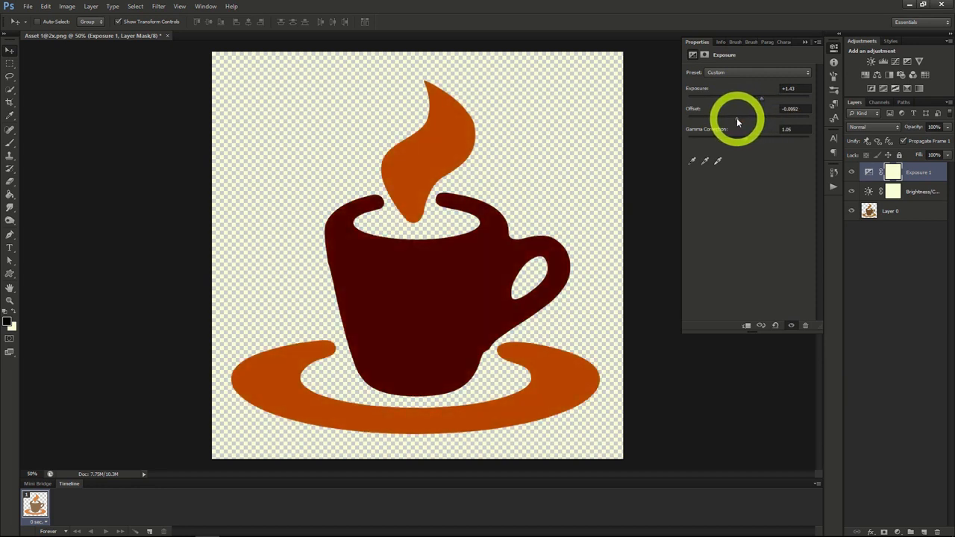
pyautogui.moveTo(747, 141)
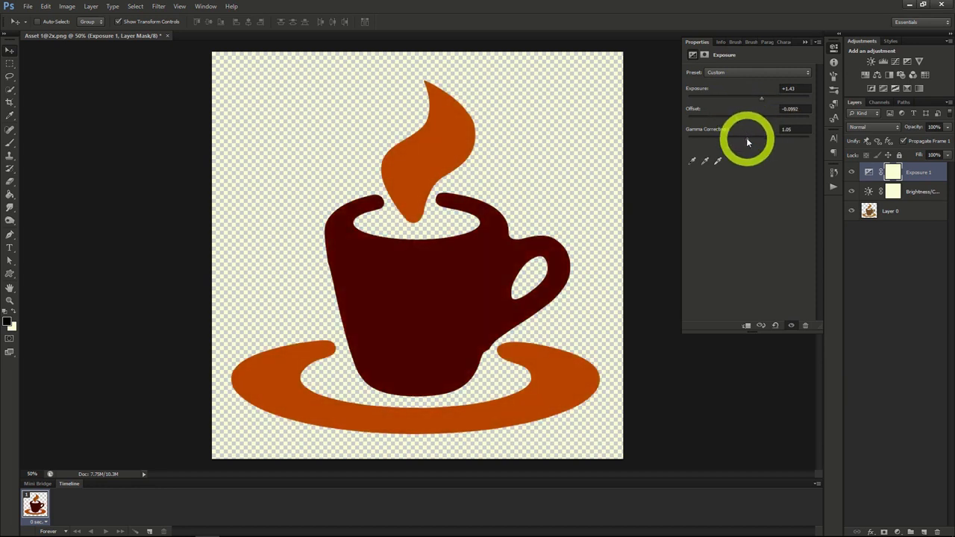